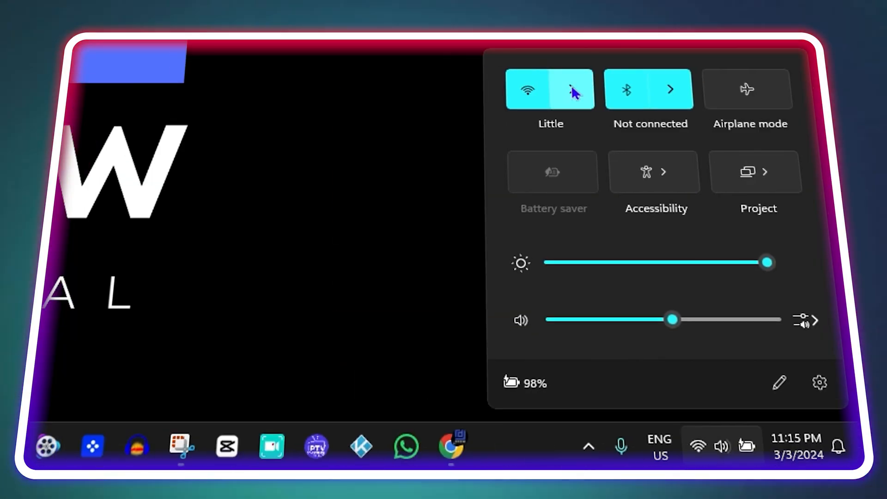
Bring up Quick Settings from the taskbar, showing Wi-Fi connected to Little.
click(573, 89)
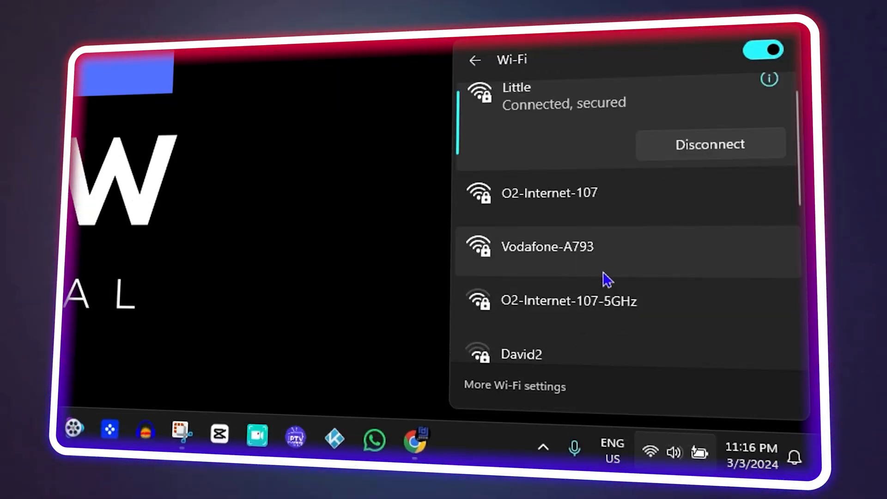
click(770, 79)
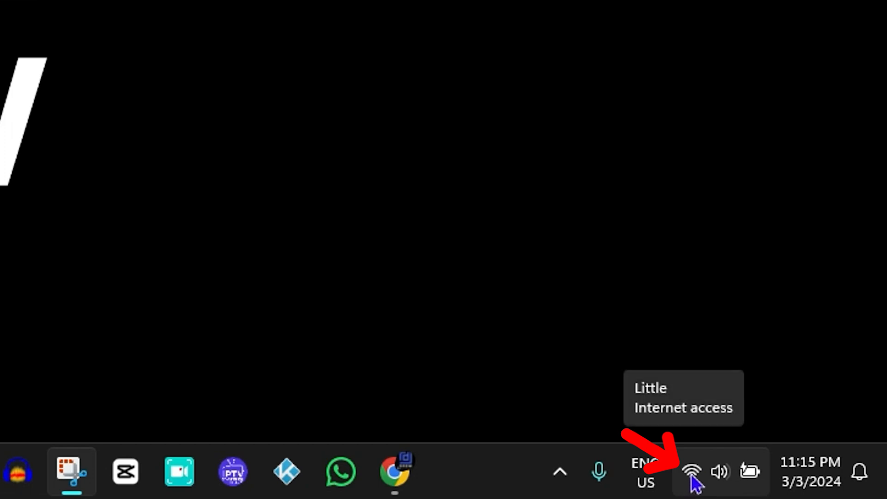
click(692, 471)
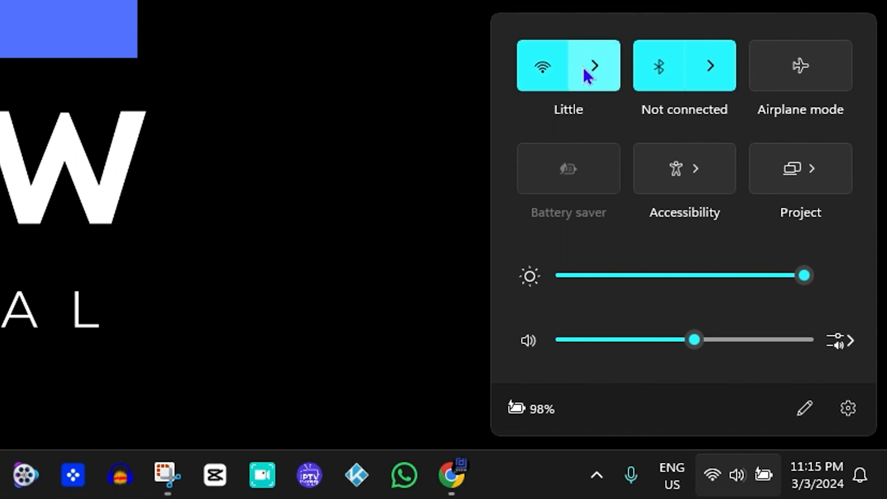
Expand the Wi-Fi tile to list nearby networks, with Little connected and secured.
click(594, 66)
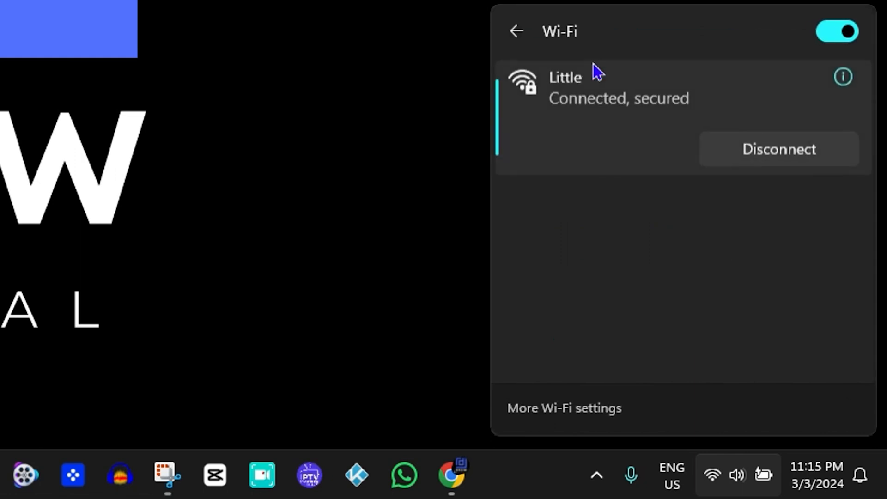
mouse_move(616, 157)
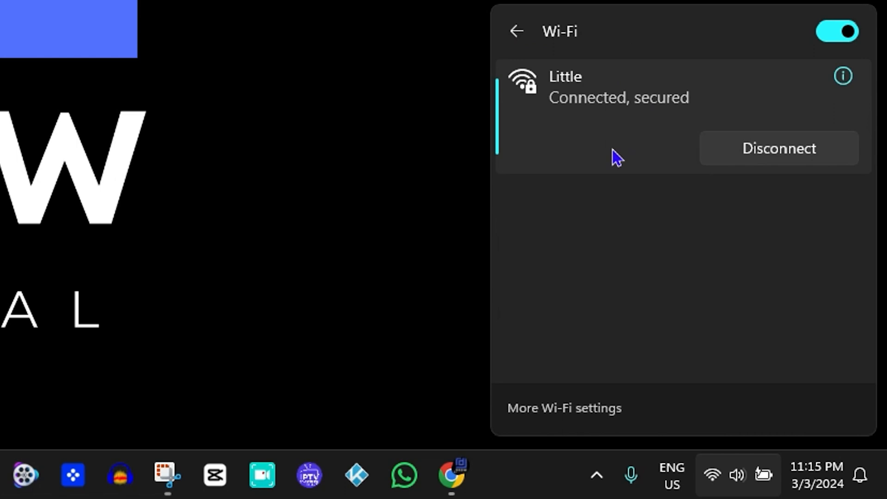
mouse_move(661, 133)
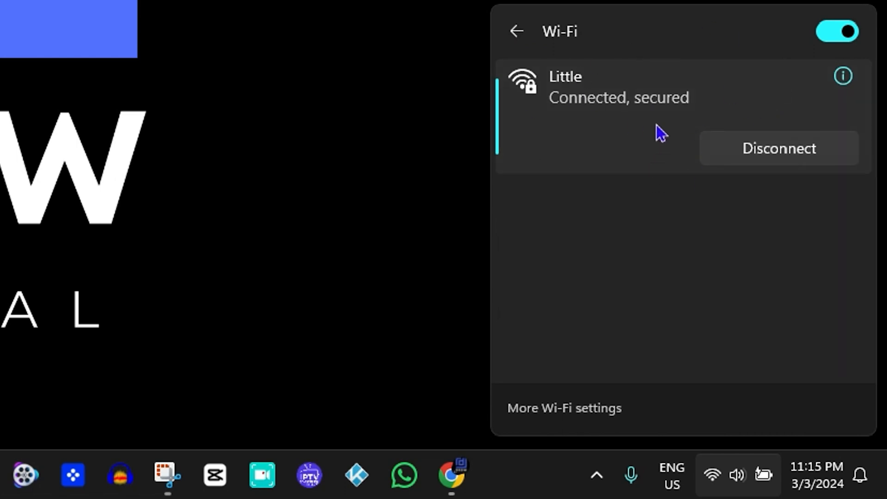
mouse_move(651, 119)
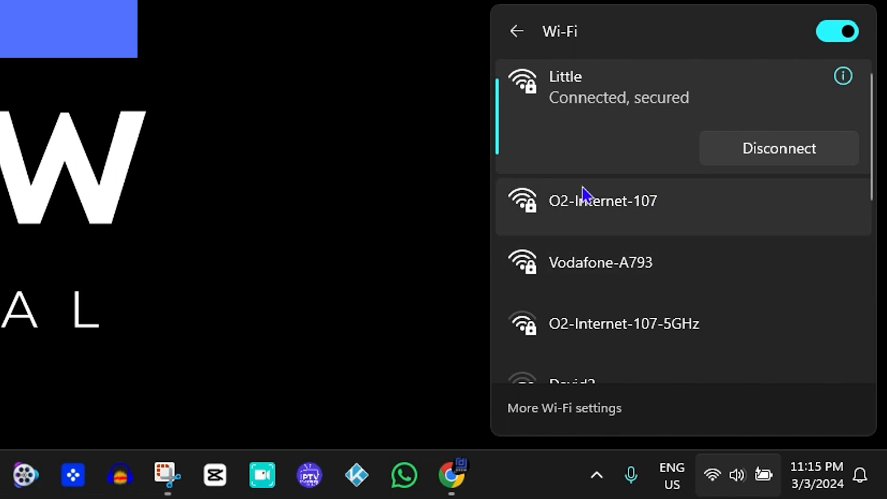
mouse_move(640, 227)
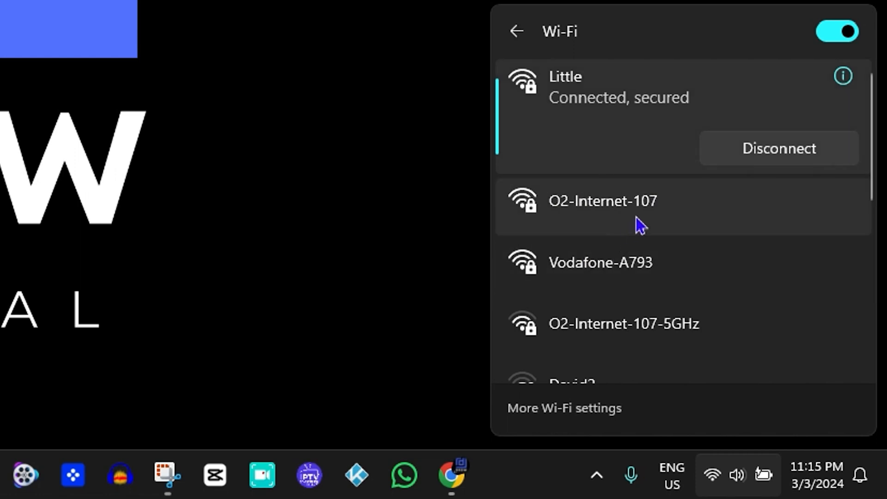
mouse_move(703, 211)
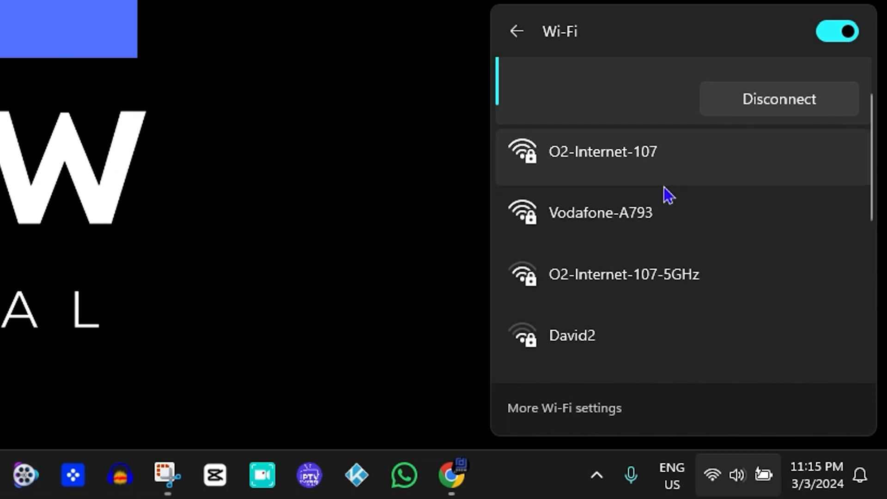
mouse_move(709, 191)
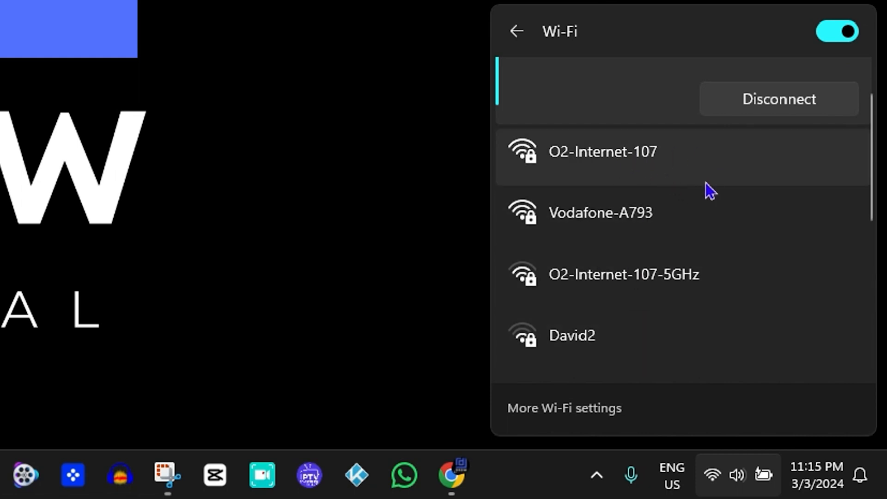
mouse_move(677, 229)
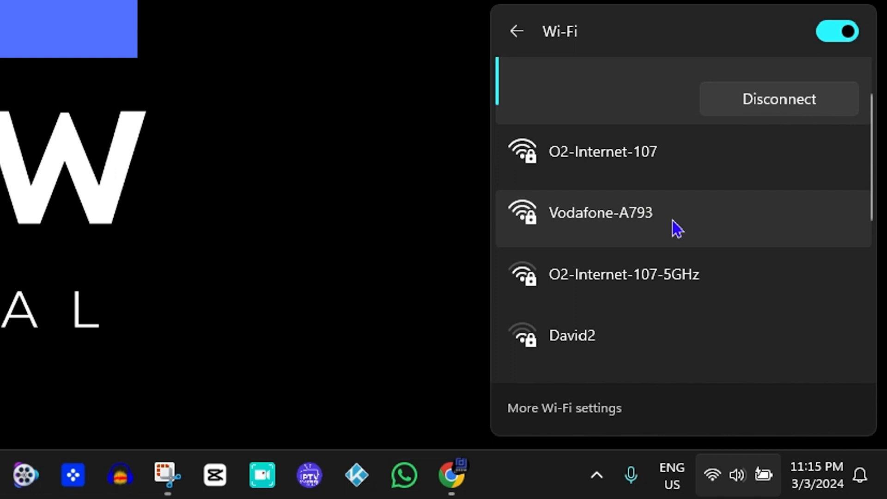
scroll(up, 3)
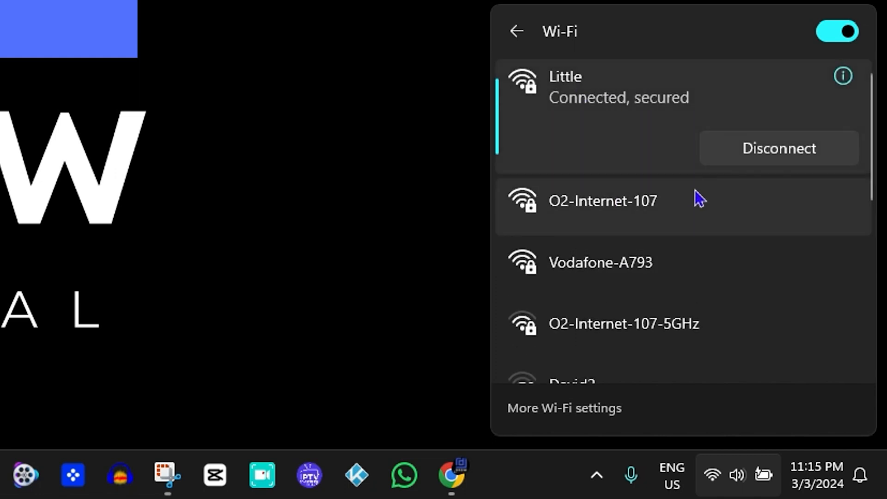
scroll(down, 3)
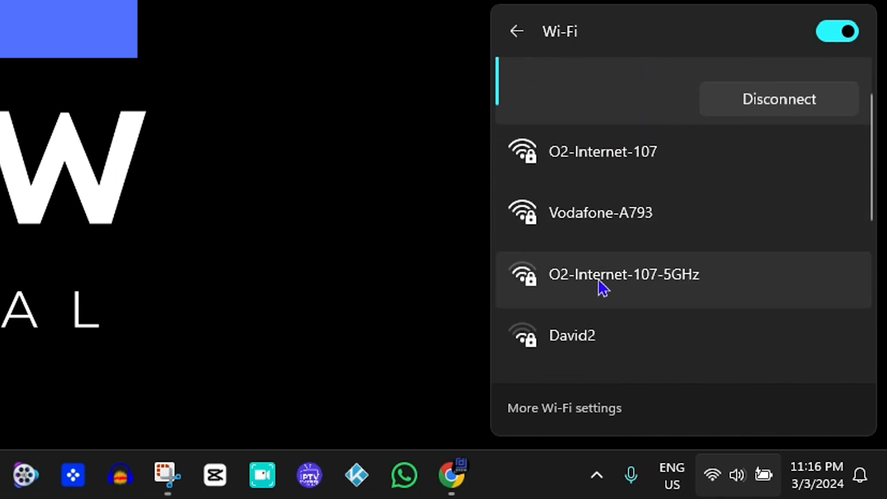
mouse_move(689, 279)
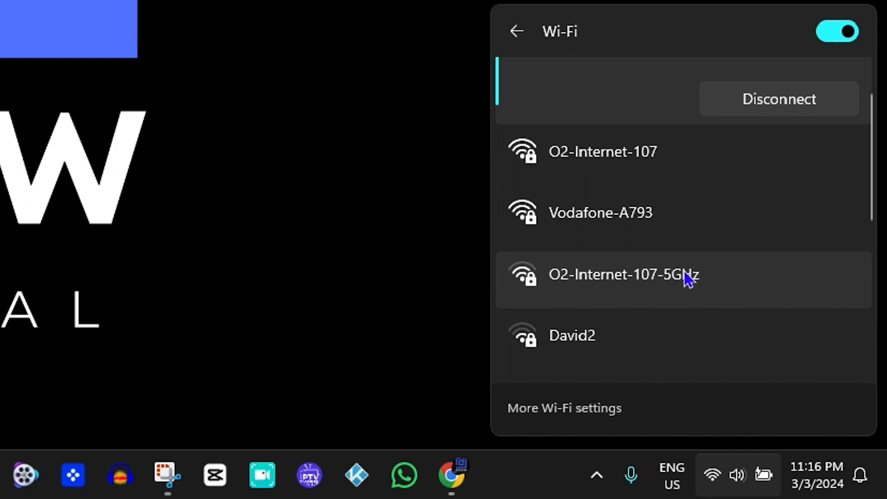
scroll(down, 3)
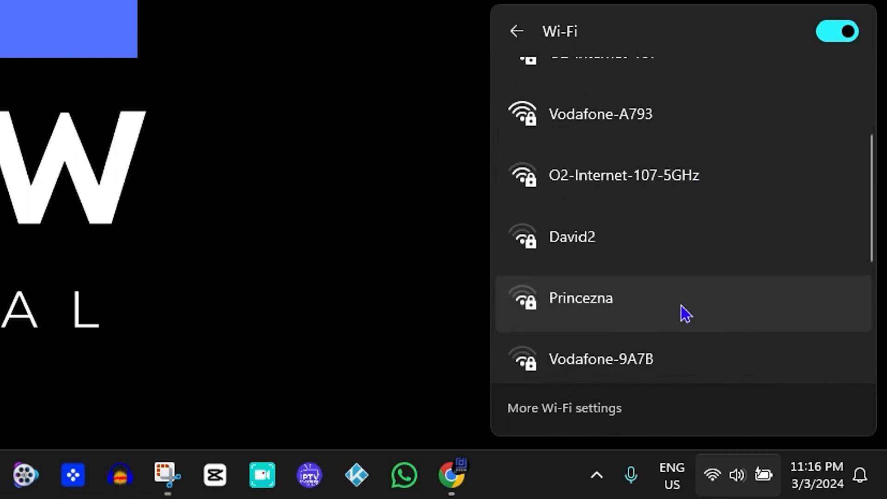
scroll(down, 3)
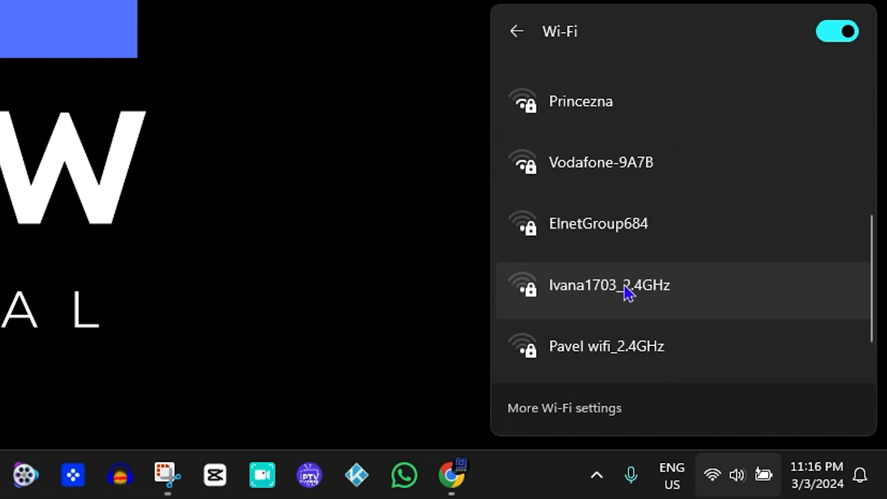
mouse_move(623, 357)
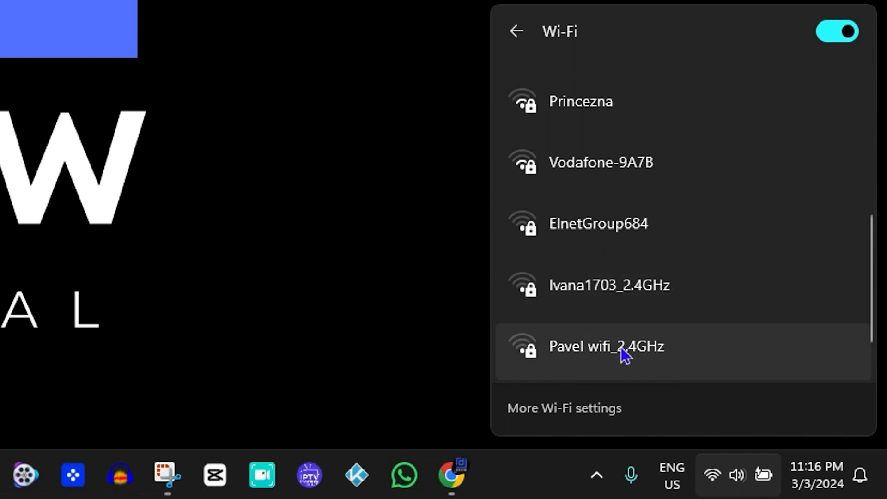
scroll(down, 3)
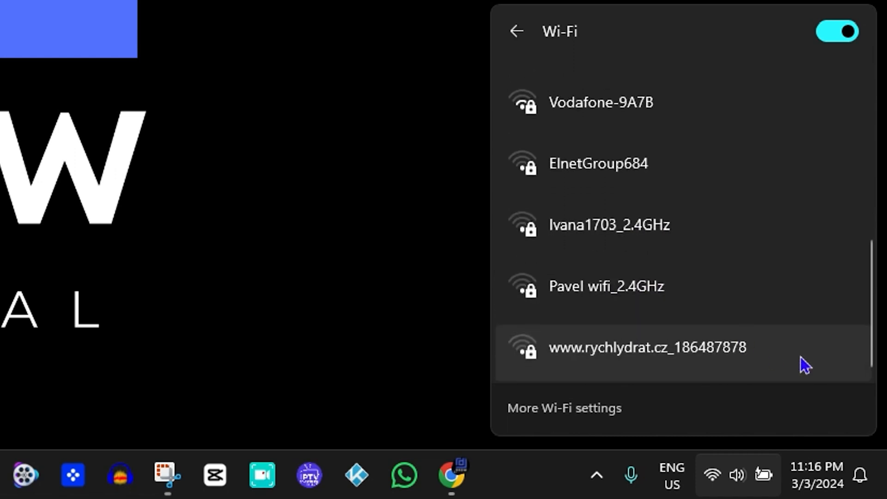
scroll(up, 3)
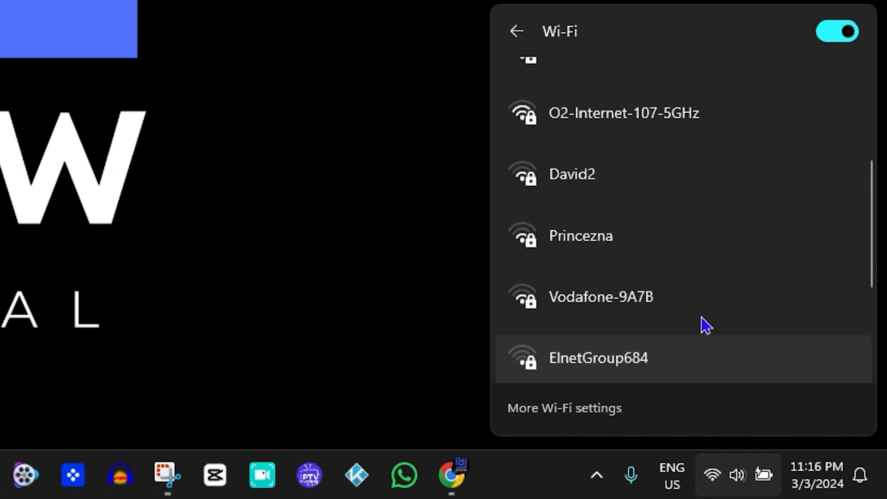
scroll(up, 3)
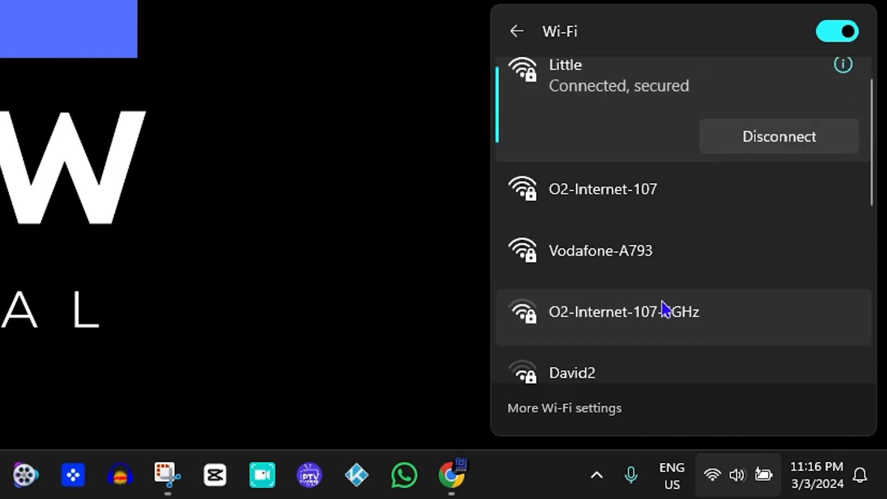
mouse_move(666, 288)
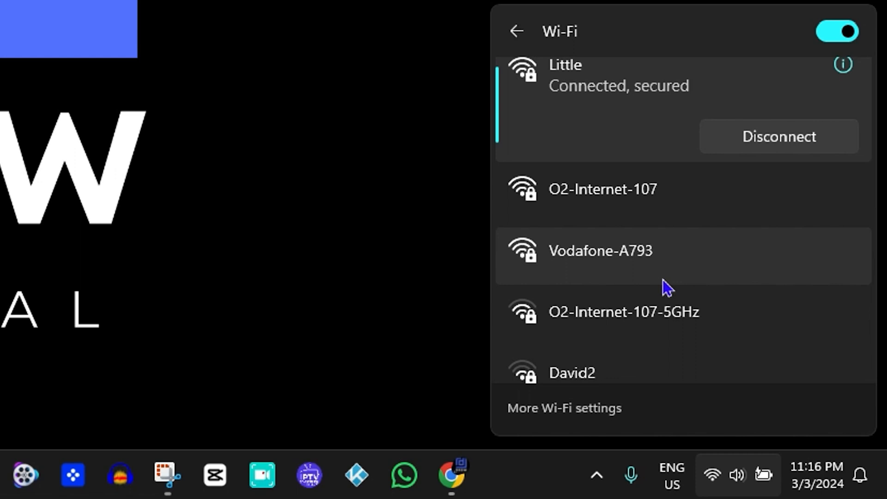
scroll(down, 3)
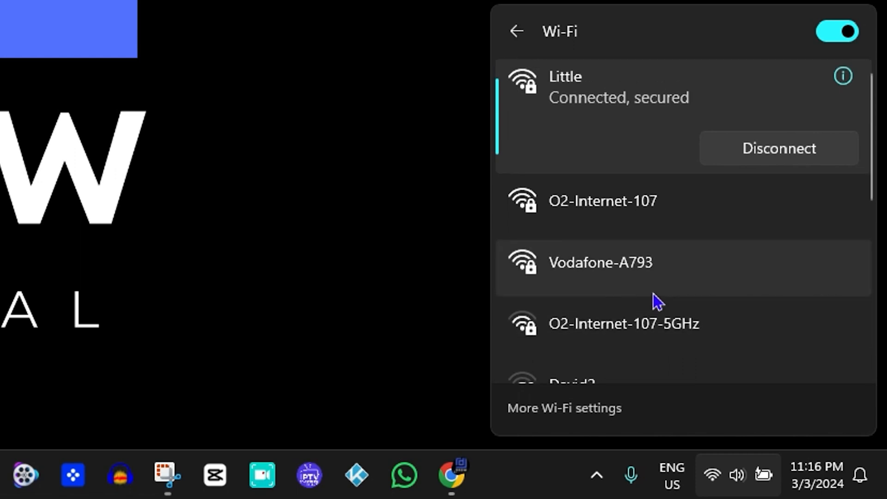
mouse_move(681, 219)
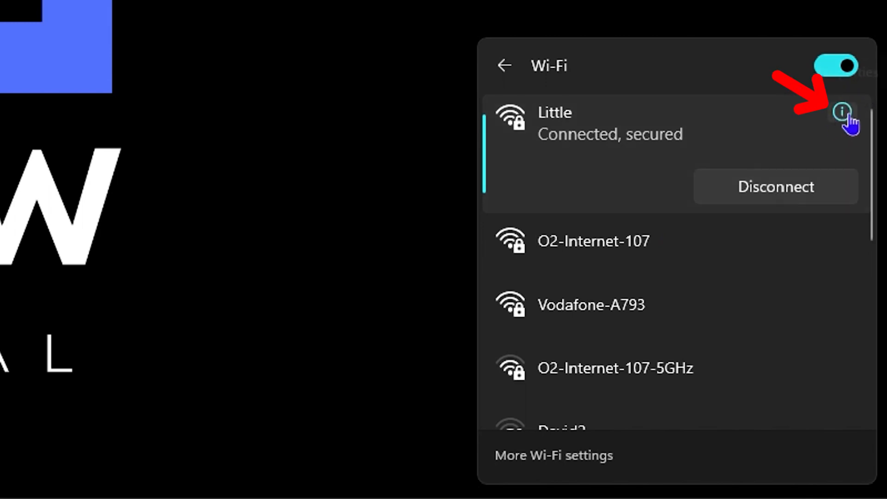
mouse_move(840, 112)
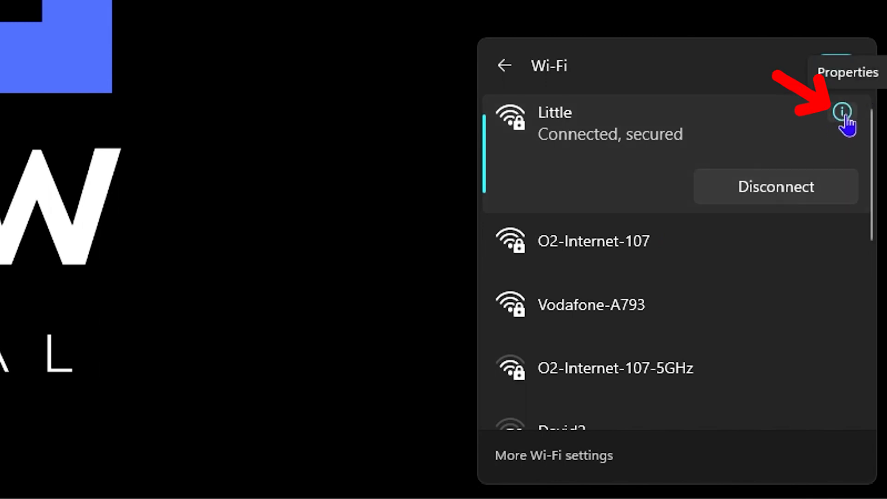
Show the properties of the connected network Little from the Wi-Fi list.
click(843, 110)
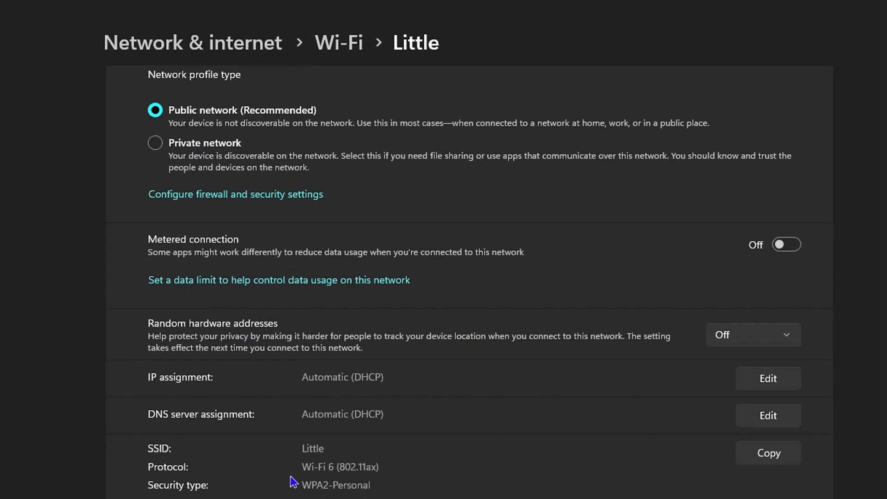
Scroll Little's properties to the details showing the Intel AX201 adapter and 5 GHz band.
scroll(down, 3)
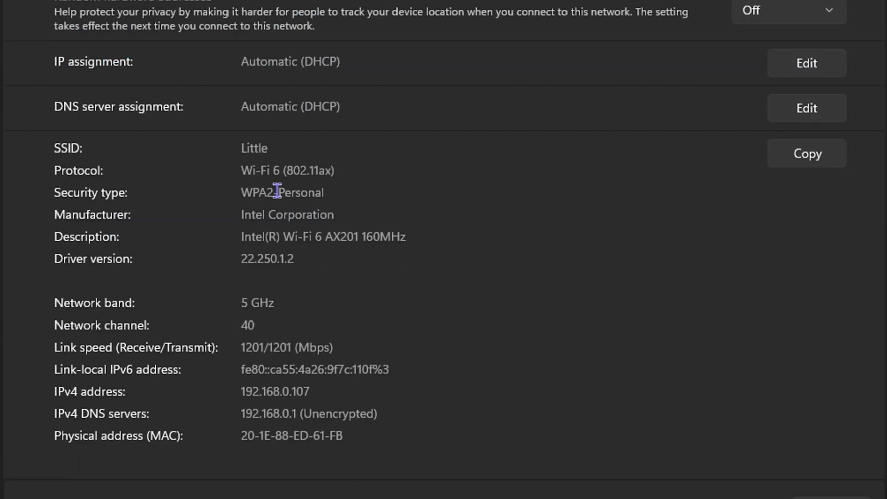
mouse_move(161, 306)
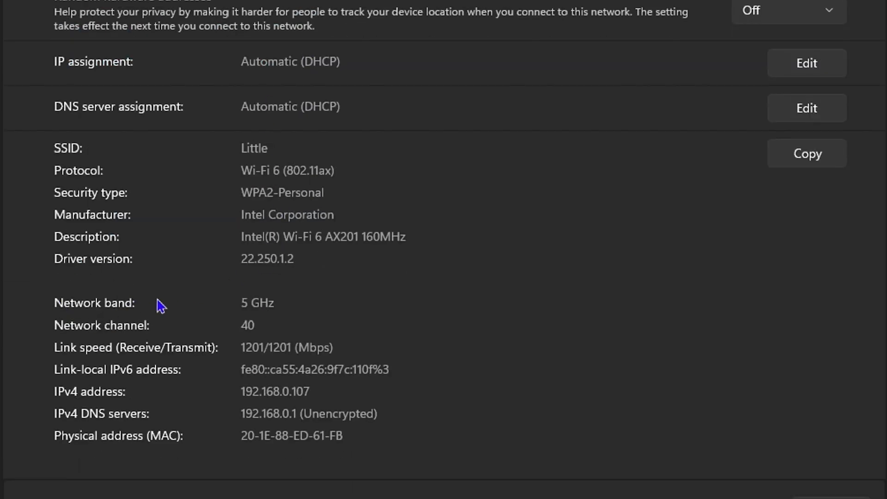
double_click(256, 303)
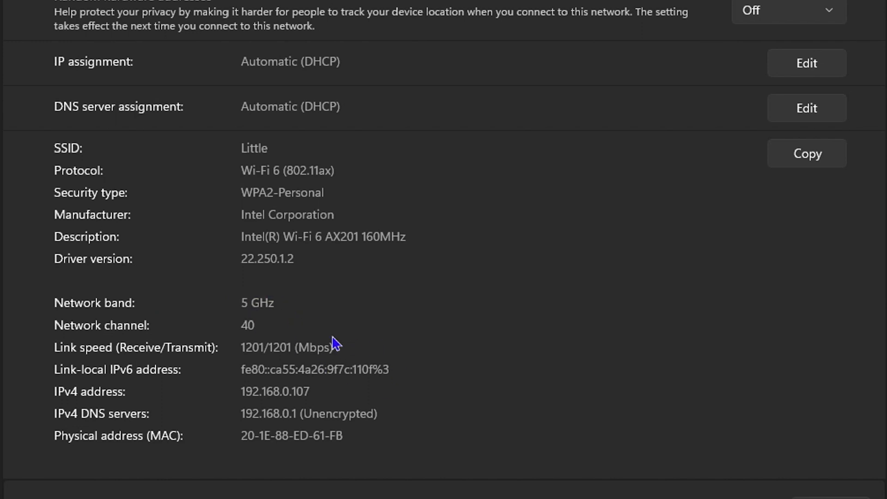
mouse_move(281, 331)
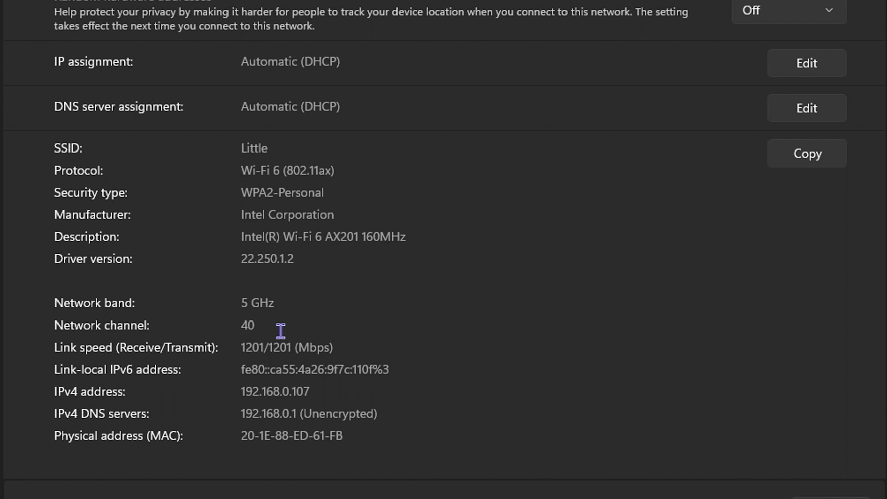
mouse_move(284, 339)
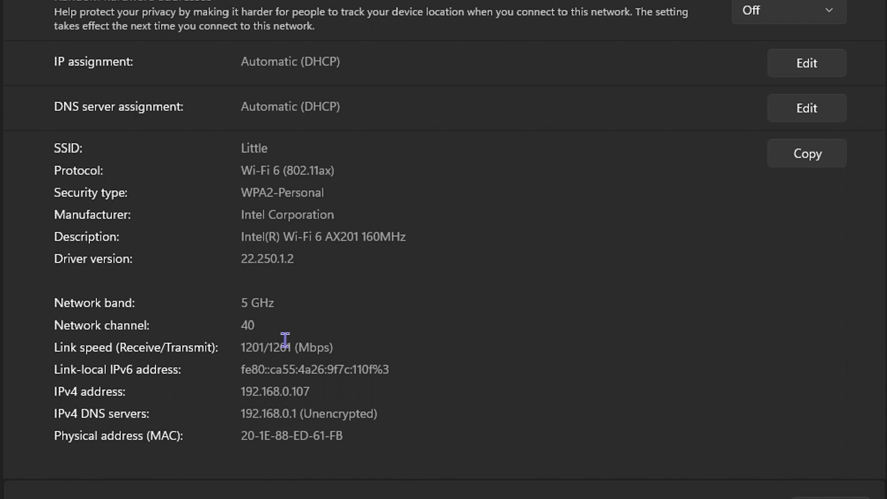
mouse_move(287, 343)
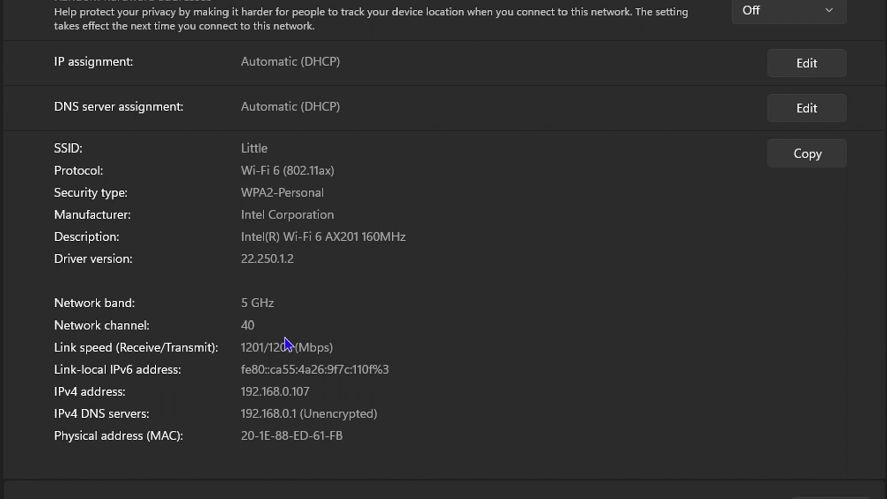
mouse_move(412, 351)
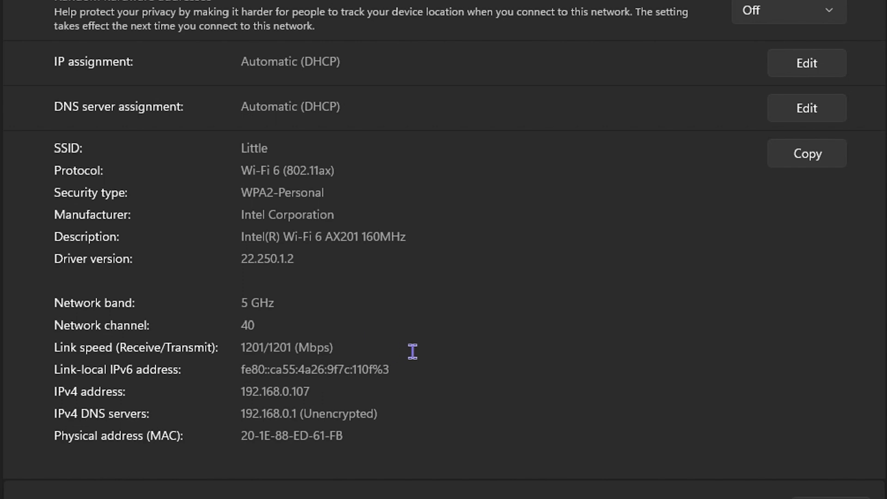
mouse_move(530, 327)
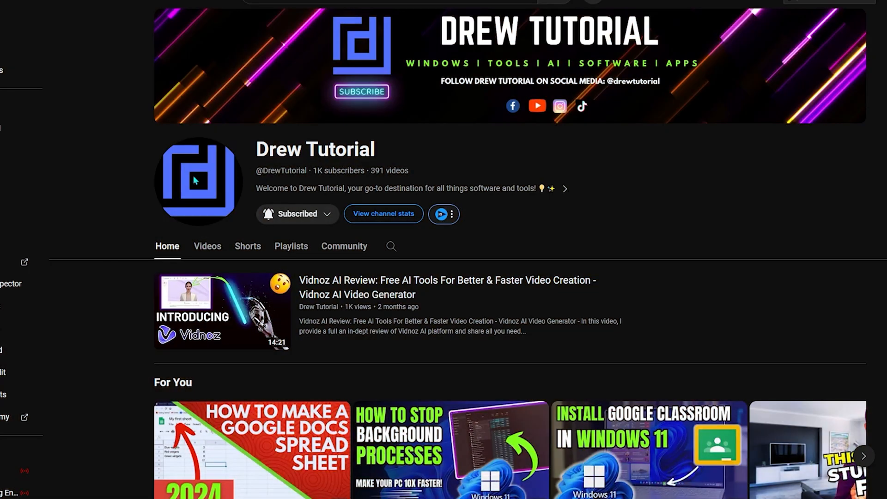
mouse_move(290, 168)
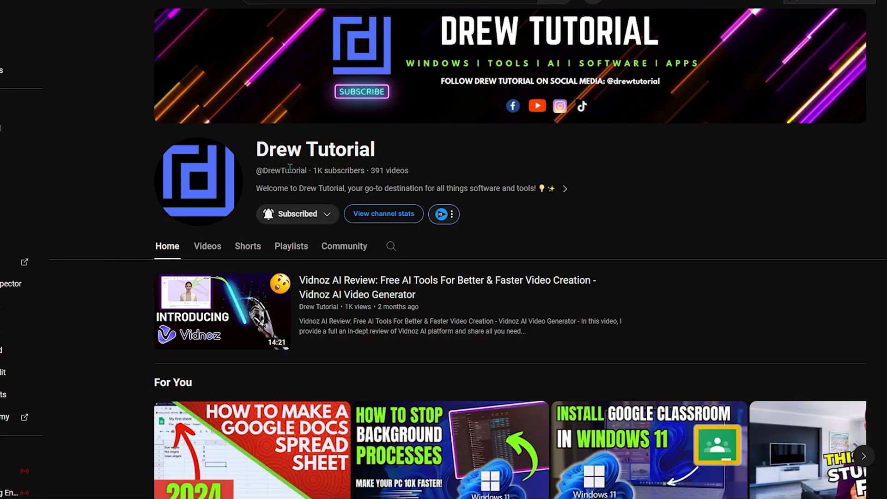
mouse_move(217, 205)
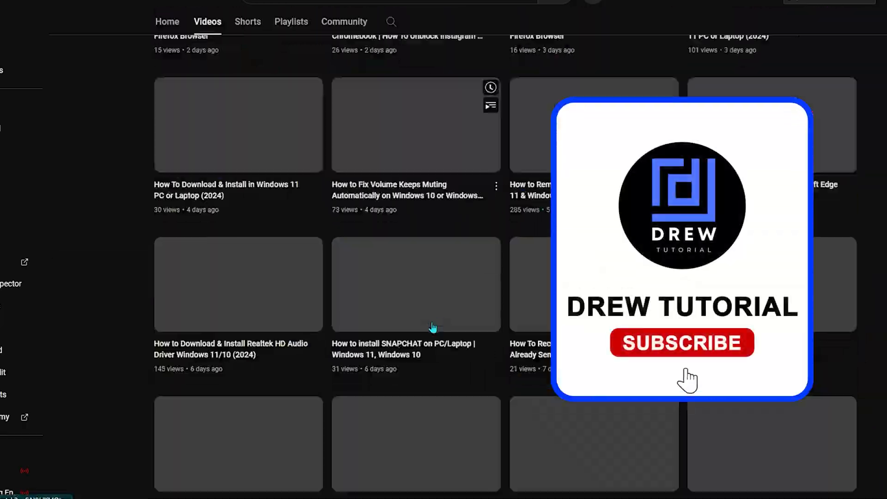
Browse the Drew Tutorial channel's Shorts listing up and down.
click(681, 342)
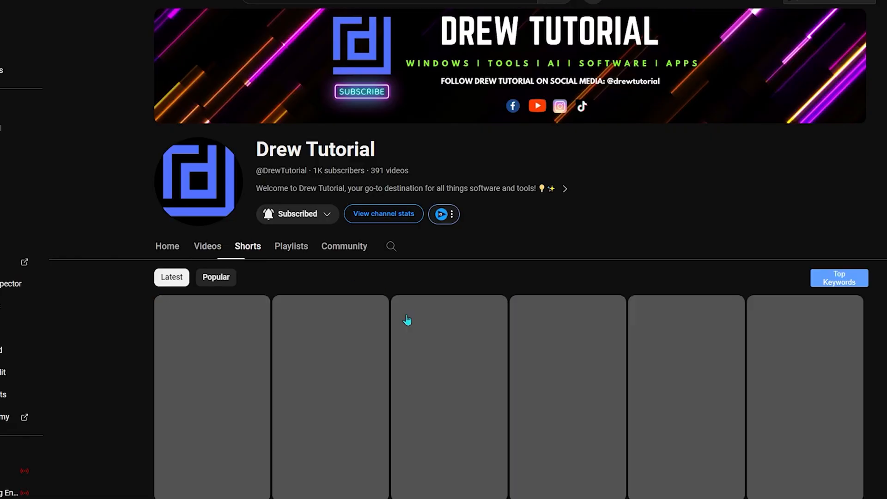
scroll(down, 3)
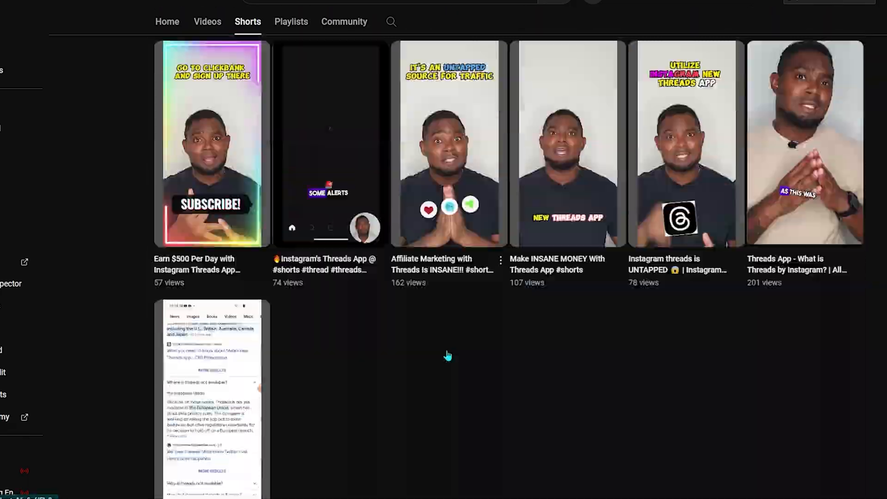
scroll(up, 3)
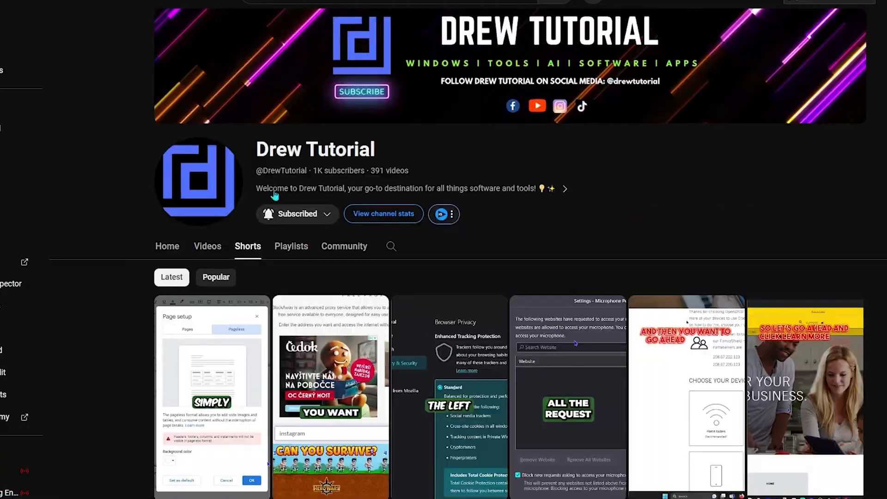